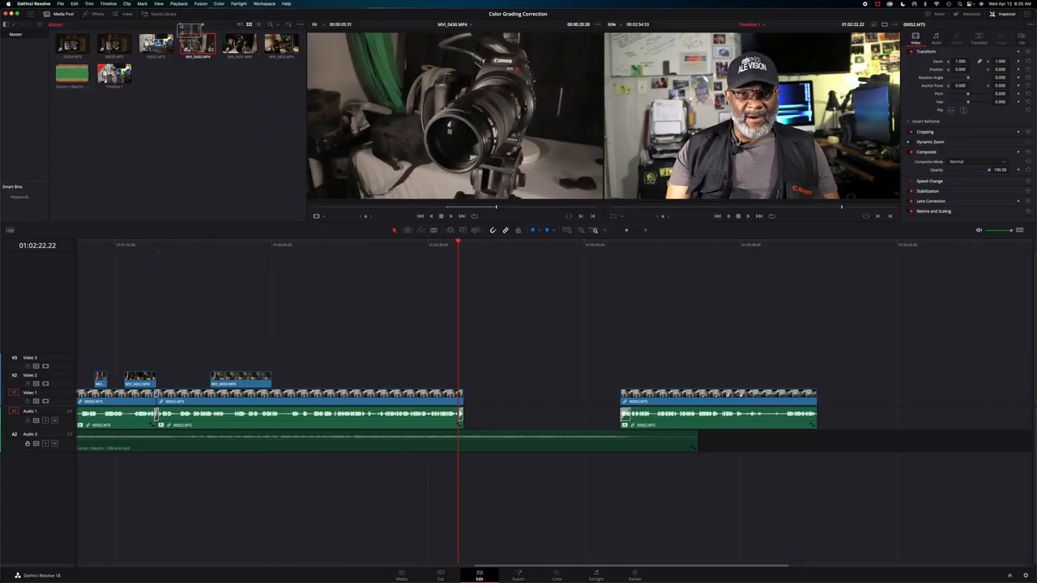
Step: Insert the camera-on-tripod clip into the timeline gap and switch to the Color page
click(198, 46)
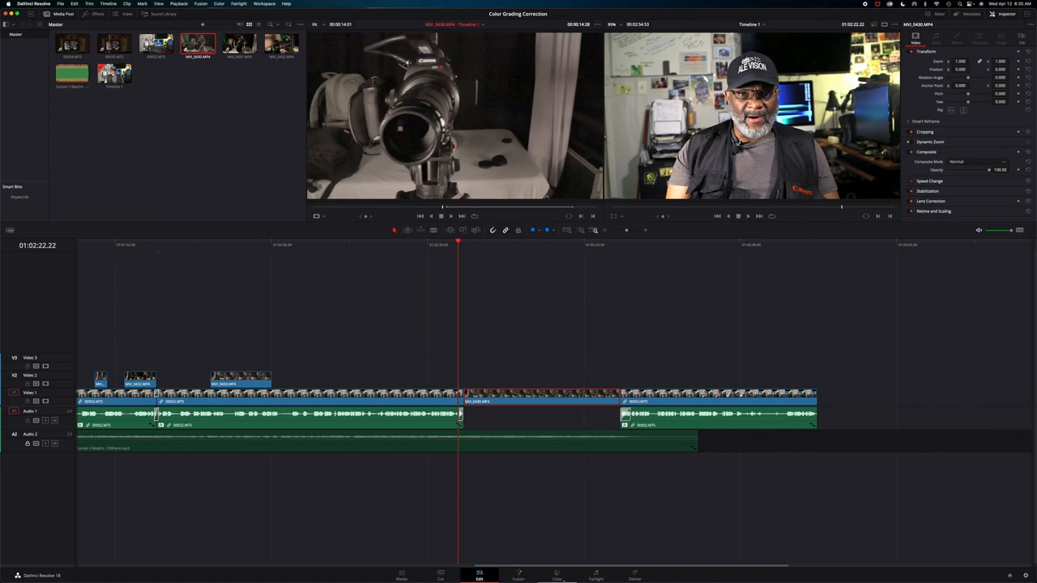
click(554, 577)
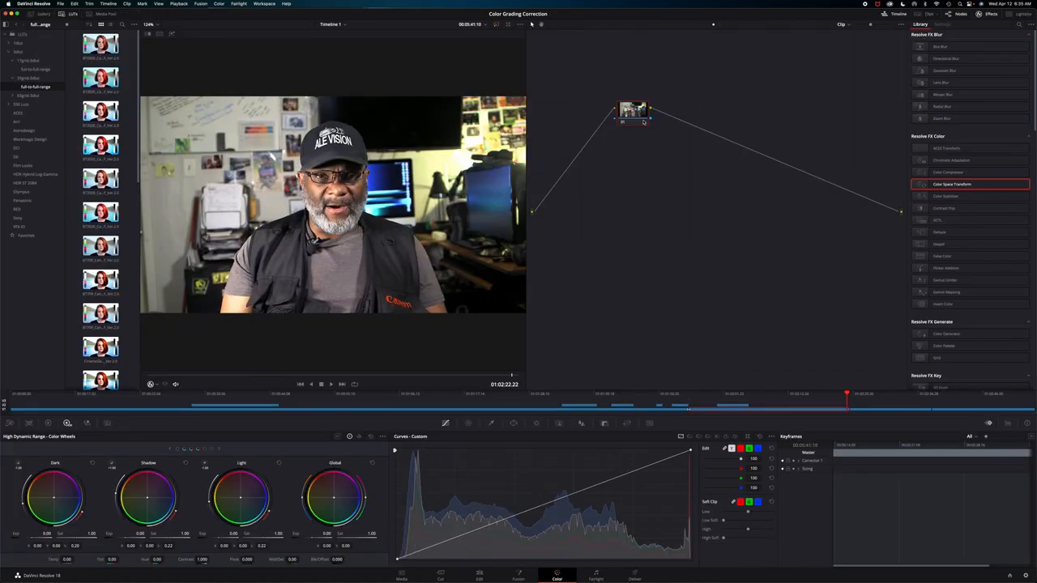
Step: Add a serial node after the camera clip's first node to hold the Color Space Transform
click(724, 405)
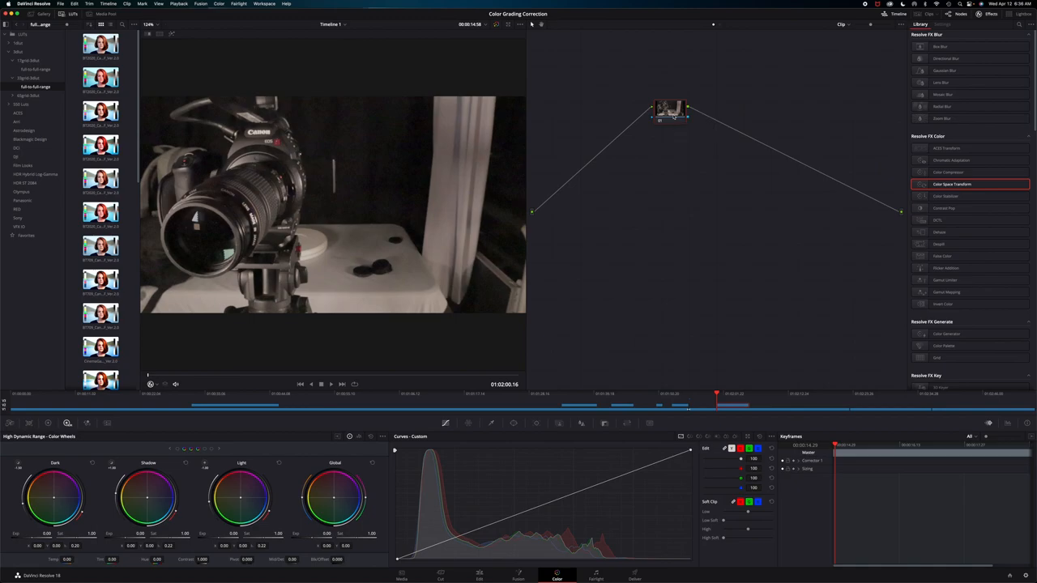
right_click(668, 110)
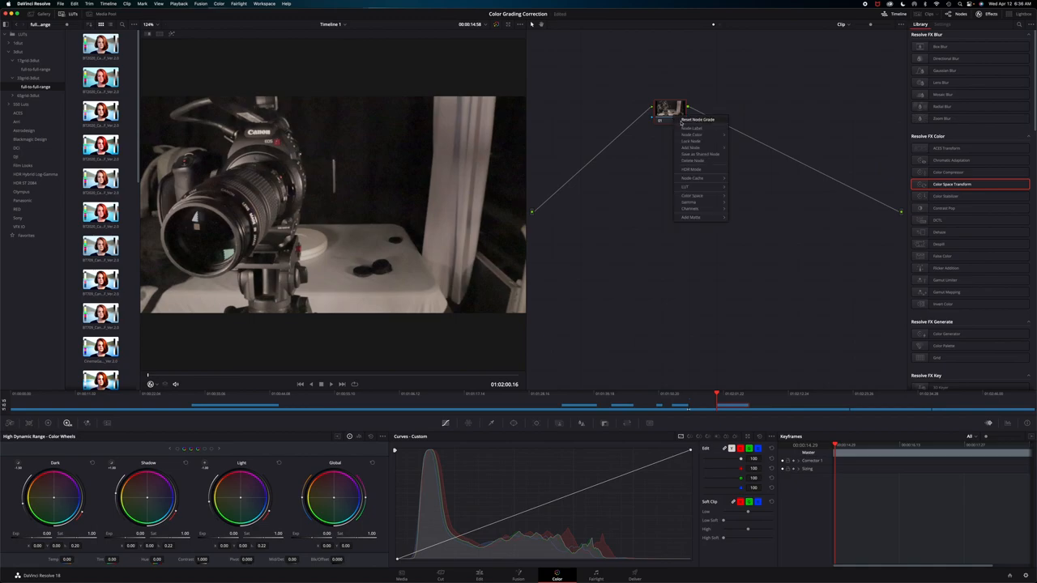
click(690, 149)
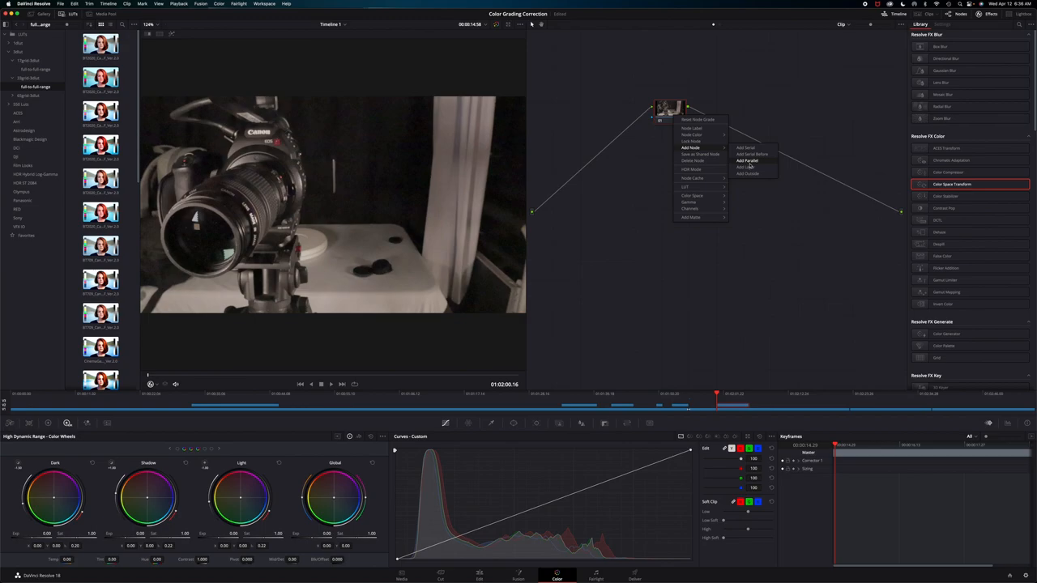
mouse_move(752, 154)
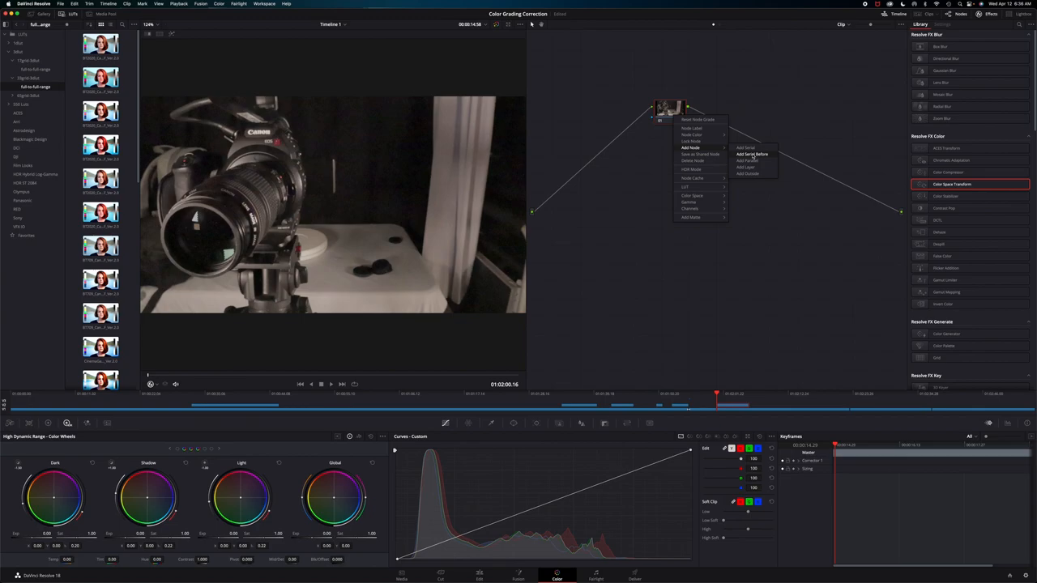
click(749, 154)
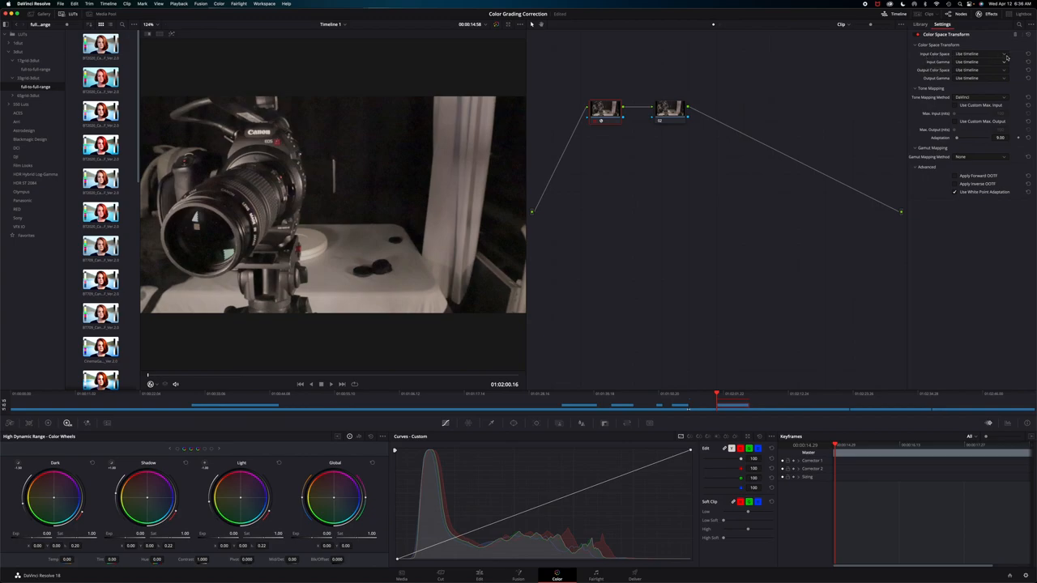
Step: Set the Color Space Transform input color space and input gamma to Canon Log, output Rec.709
click(978, 62)
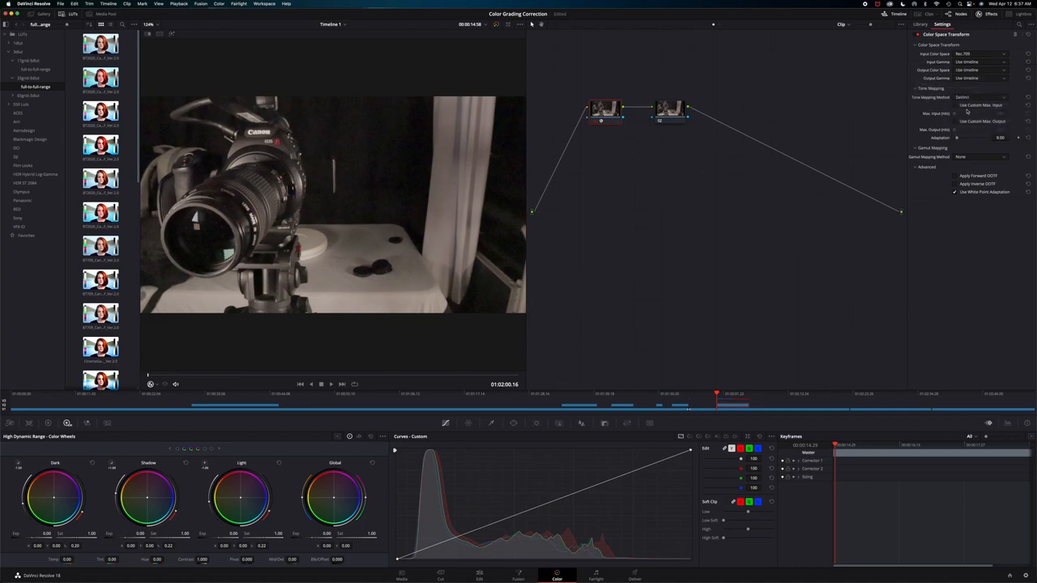
click(976, 70)
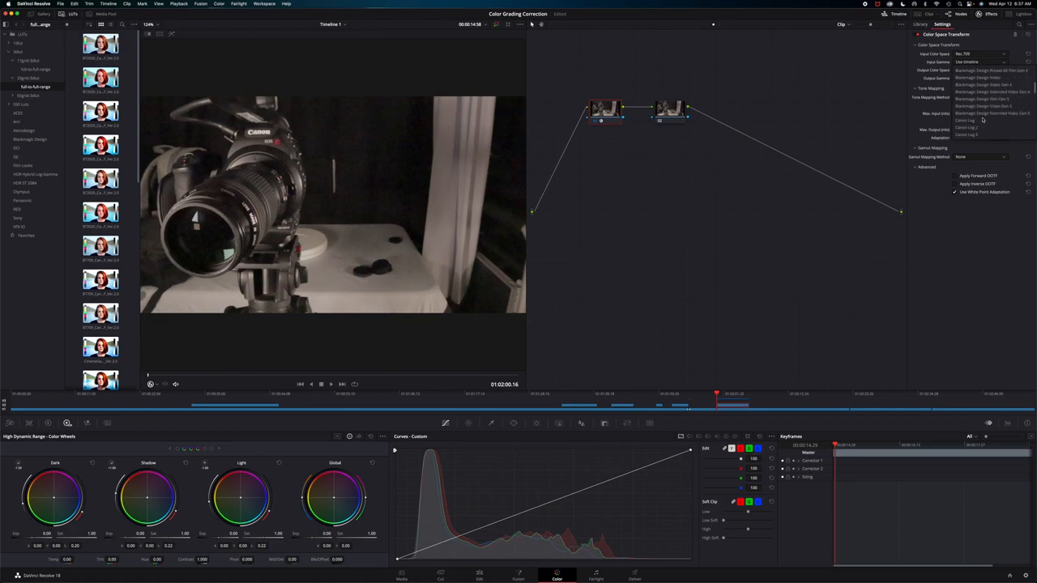
click(972, 126)
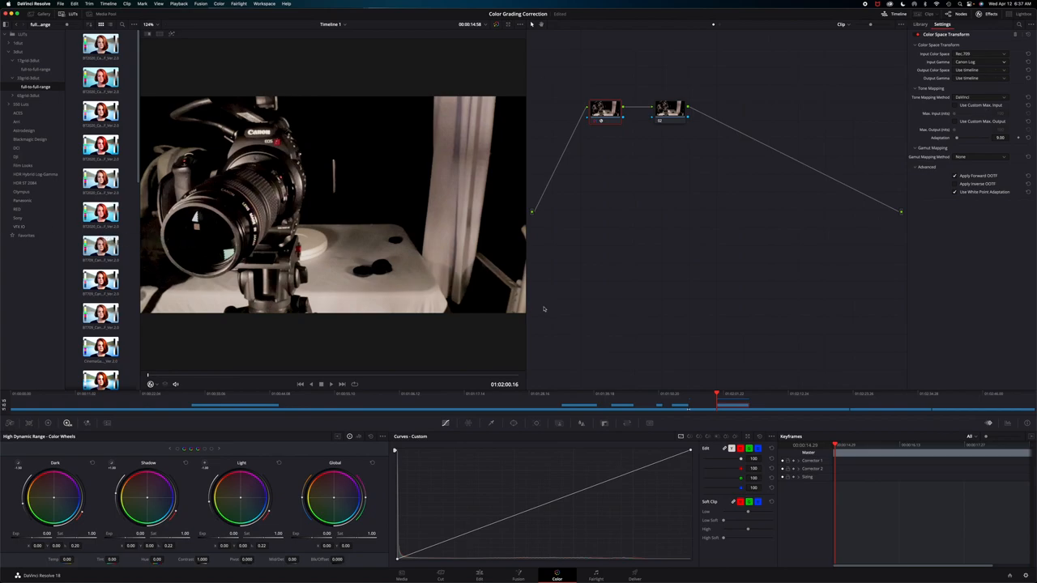
mouse_move(697, 380)
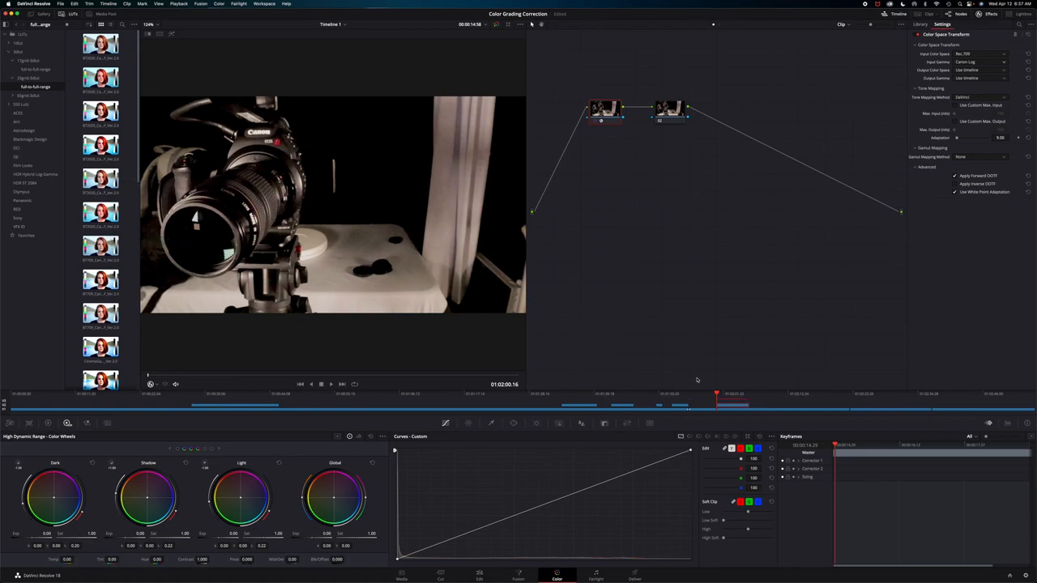
click(686, 404)
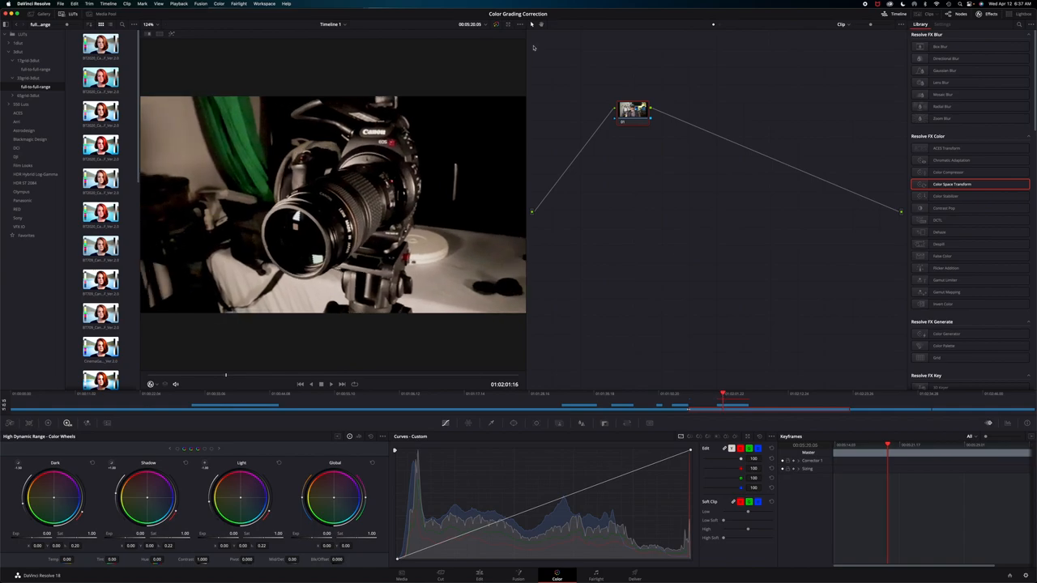
mouse_move(645, 312)
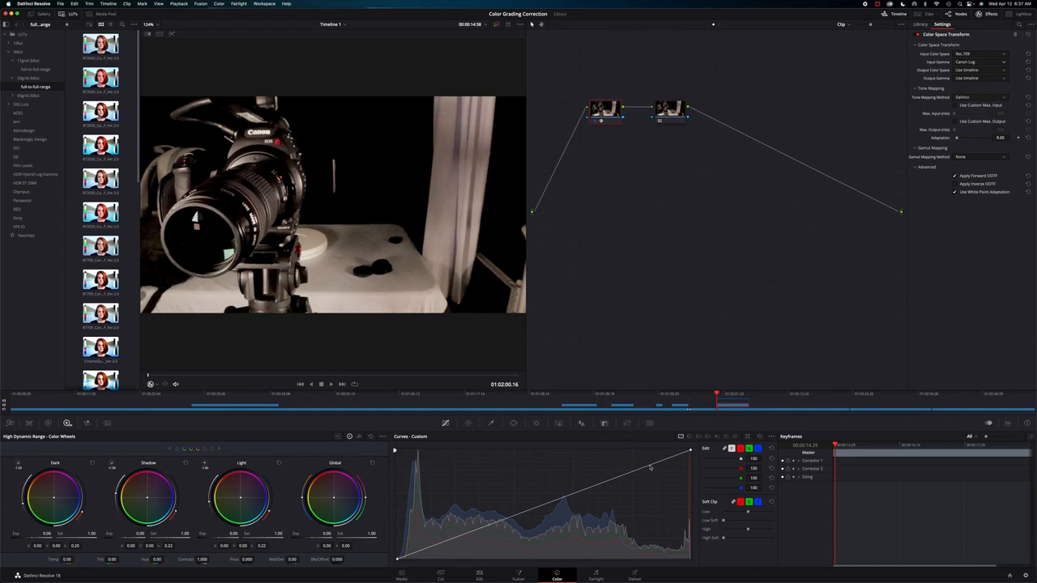
drag(649, 468, 649, 467)
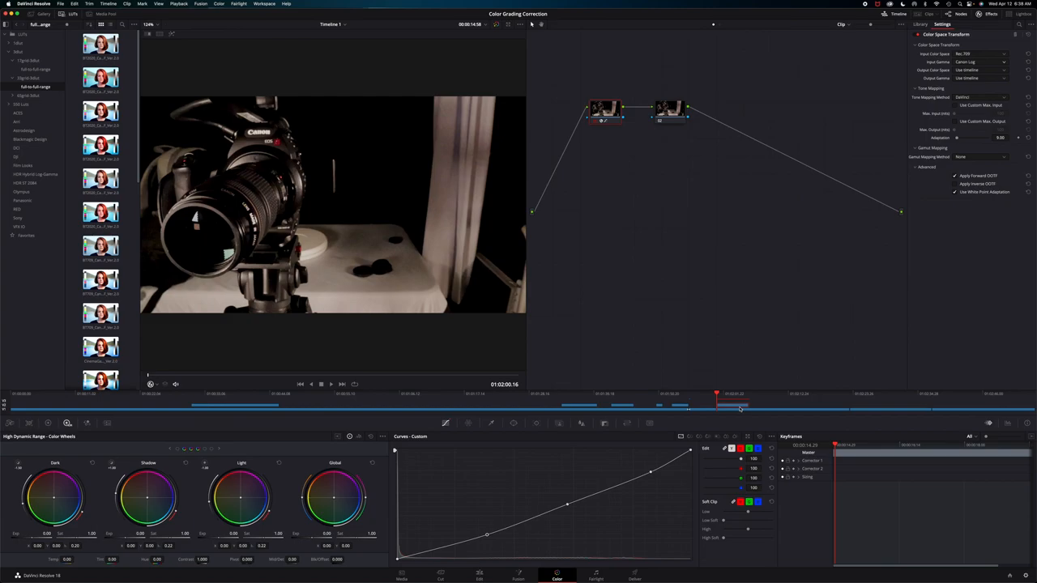
mouse_move(940, 461)
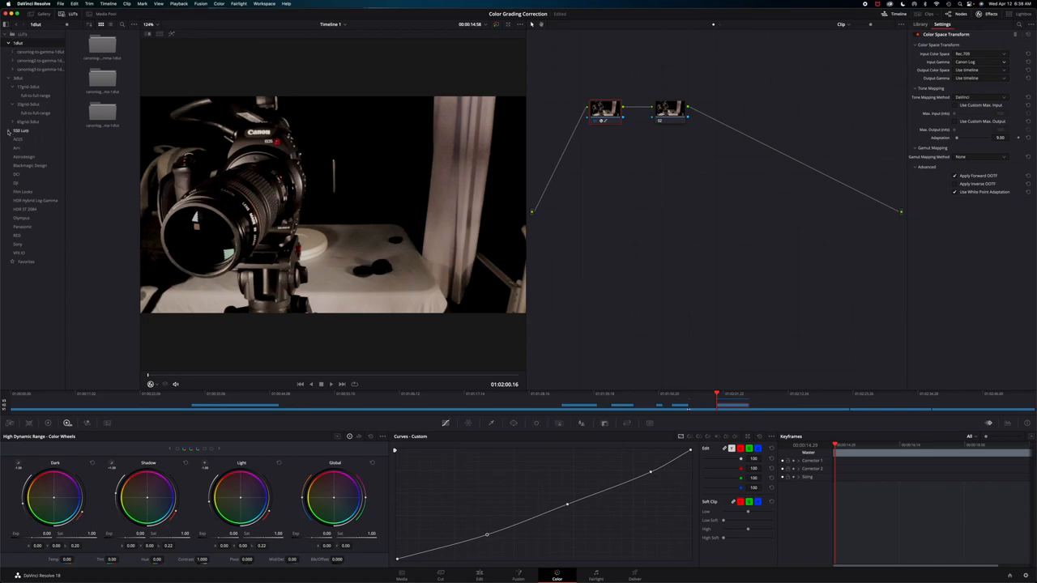
Step: Expand a LUT folder, show a category's looks and preview one LUT on the camera clip
click(19, 132)
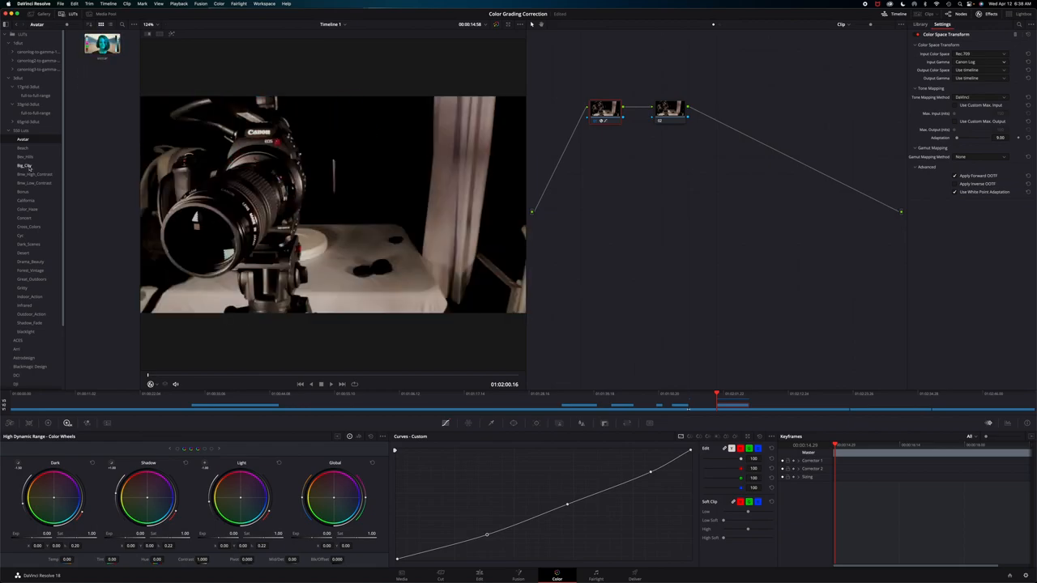
click(23, 149)
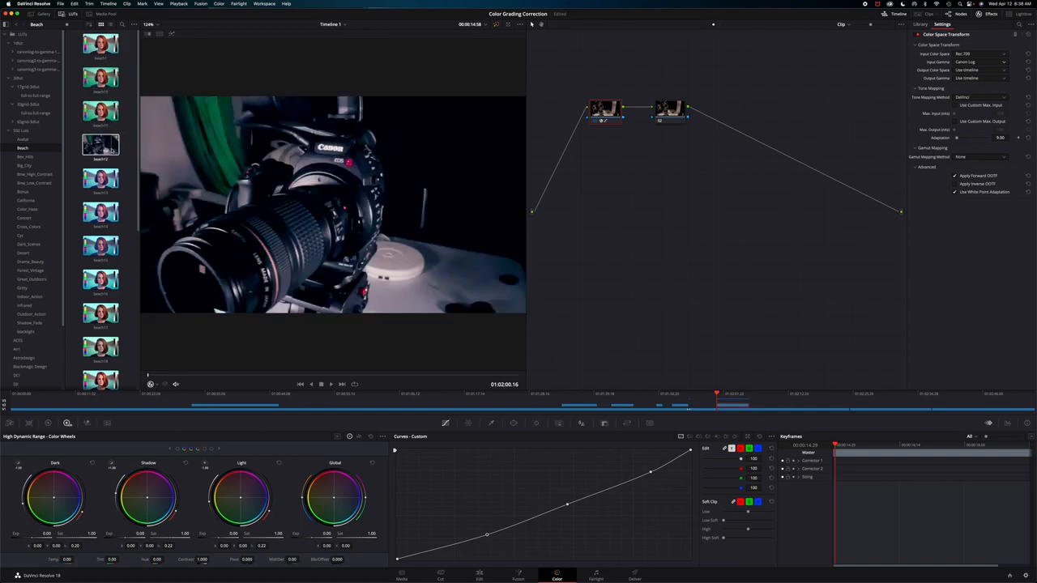
click(101, 178)
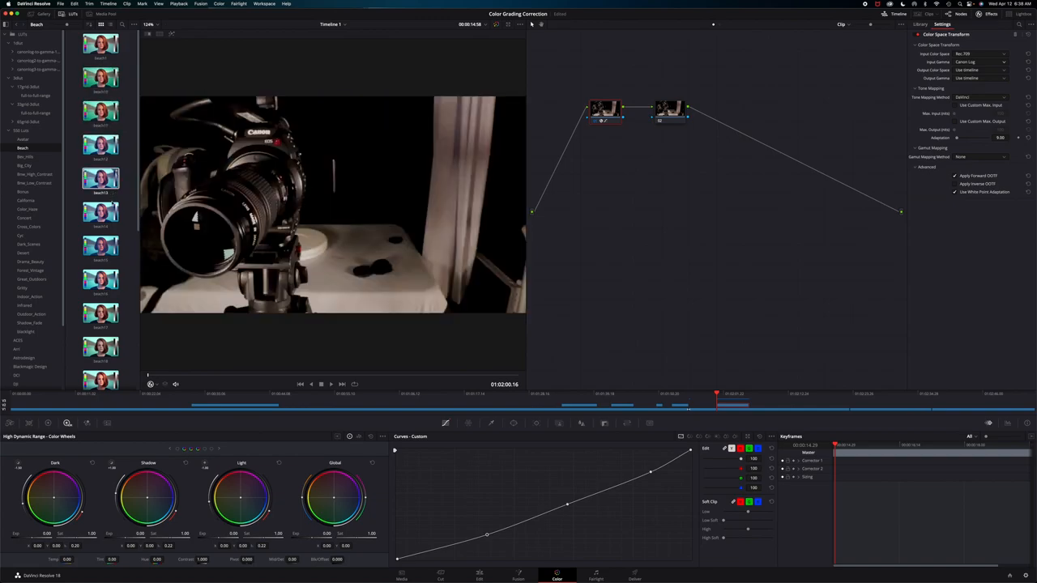
mouse_move(132, 288)
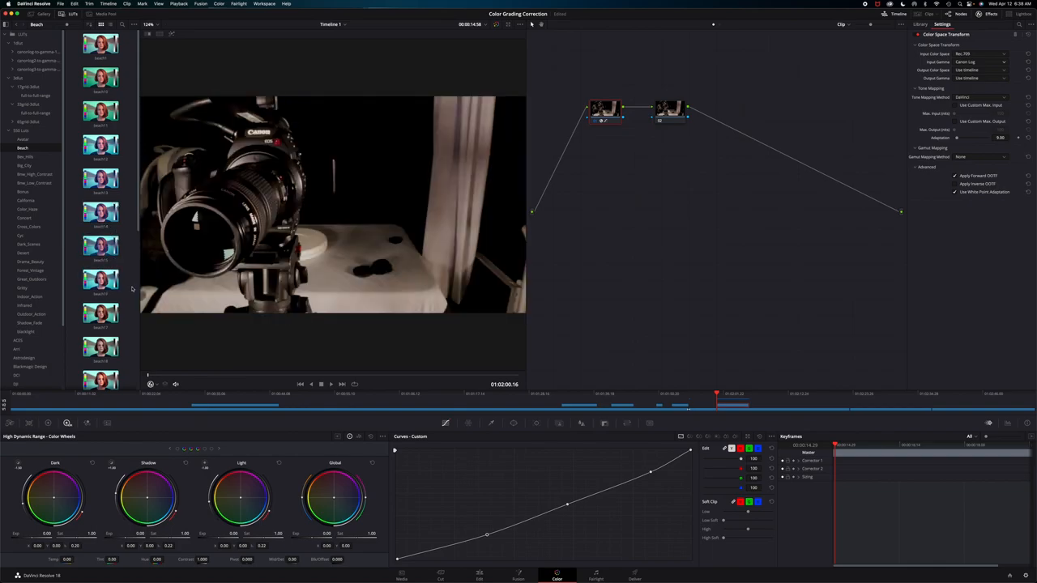